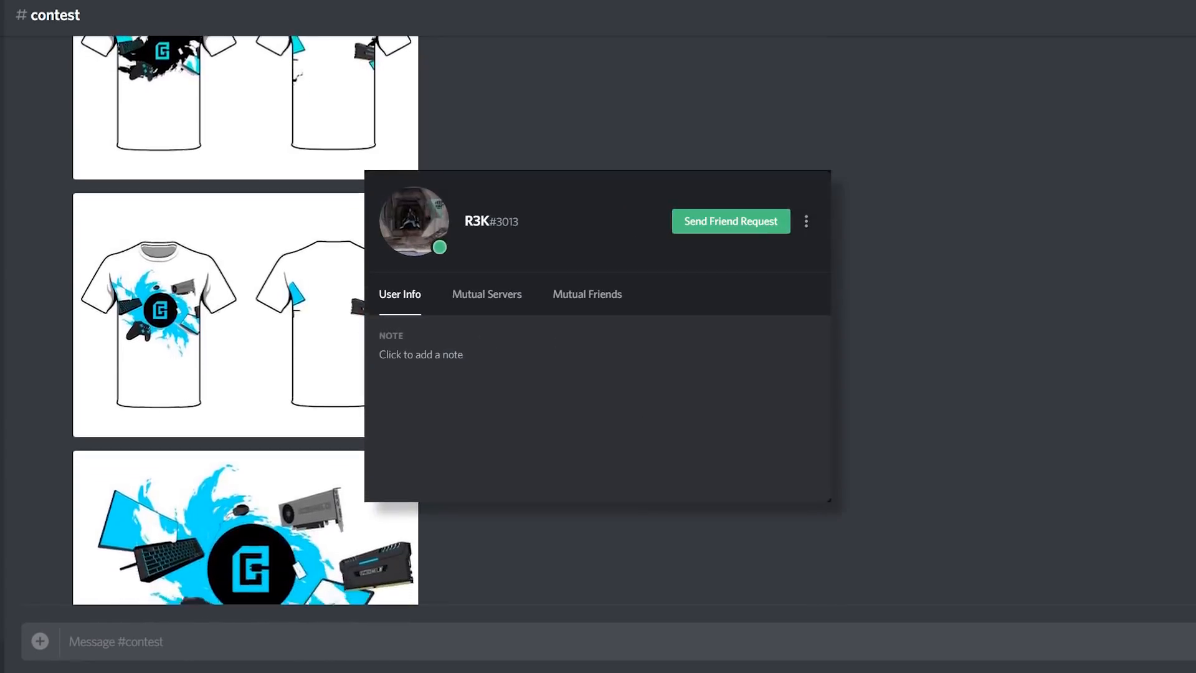
{"action": "scroll", "scroll_direction": "down", "scroll_amount": 3}
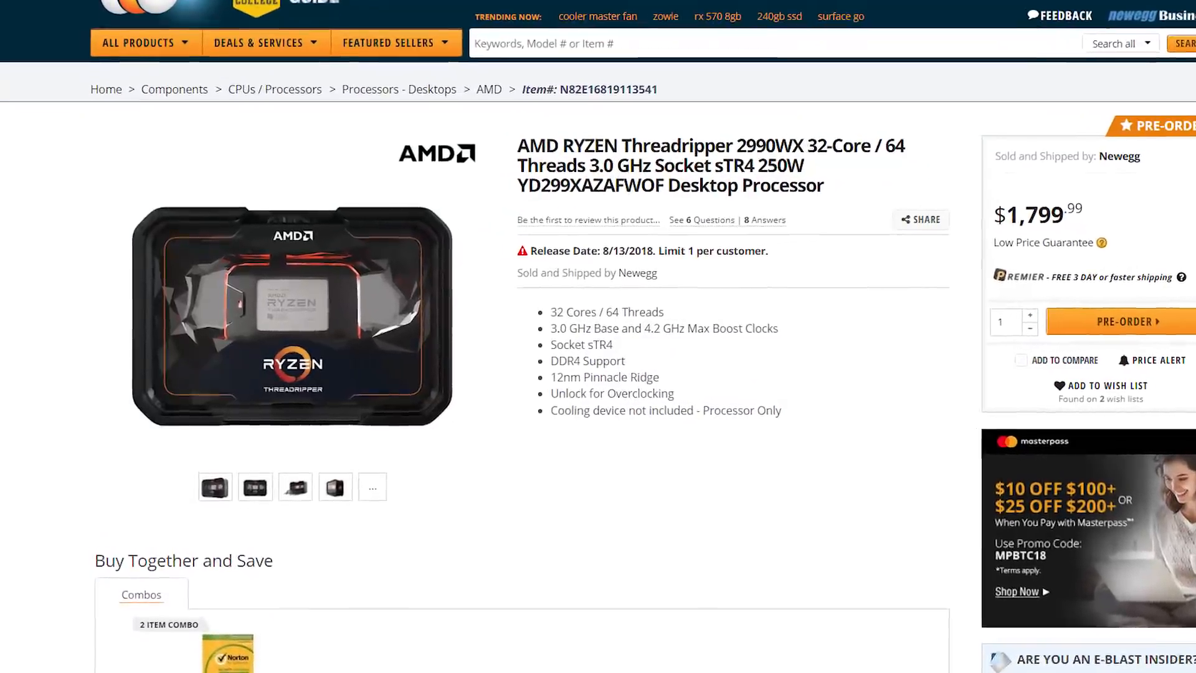
{"action": "scroll", "scroll_direction": "down", "scroll_amount": 3}
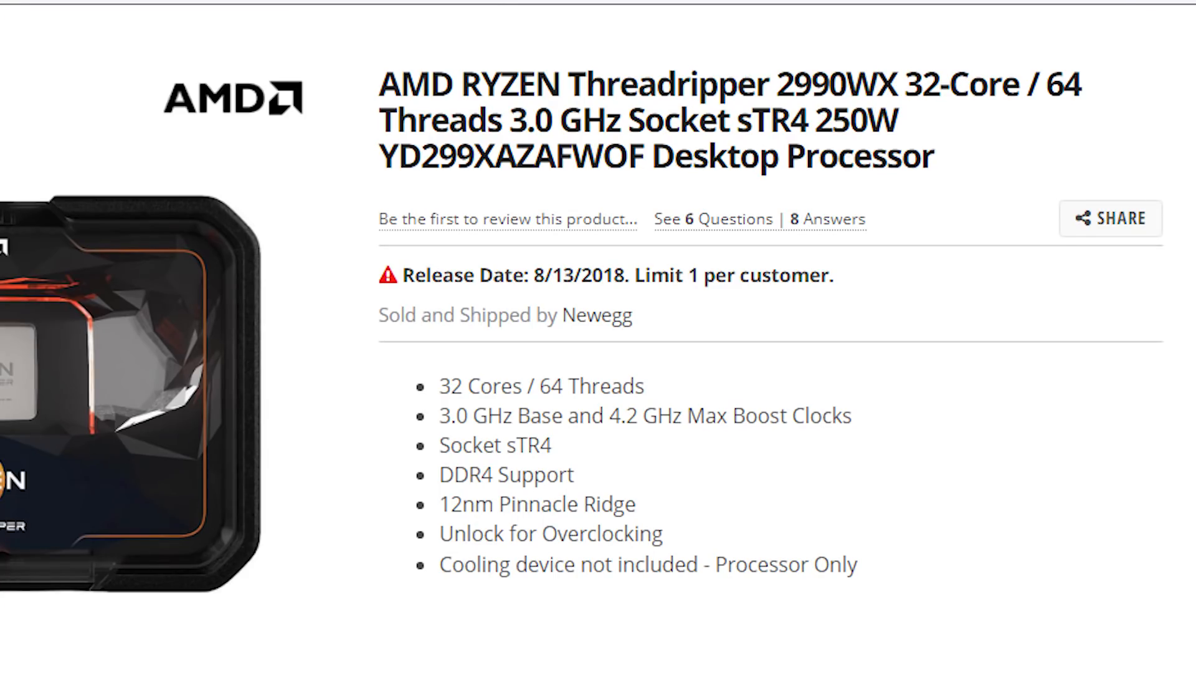
{"action": "scroll", "scroll_direction": "right", "scroll_amount": 3}
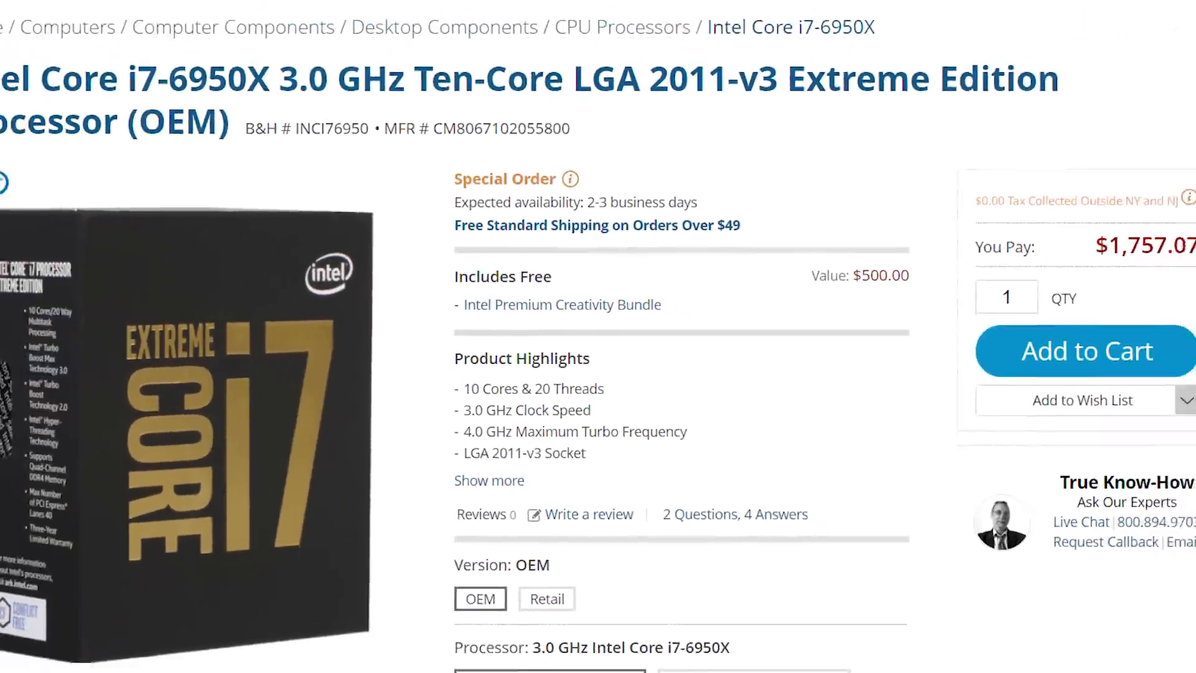
{"action": "scroll", "scroll_direction": "up", "scroll_amount": 3}
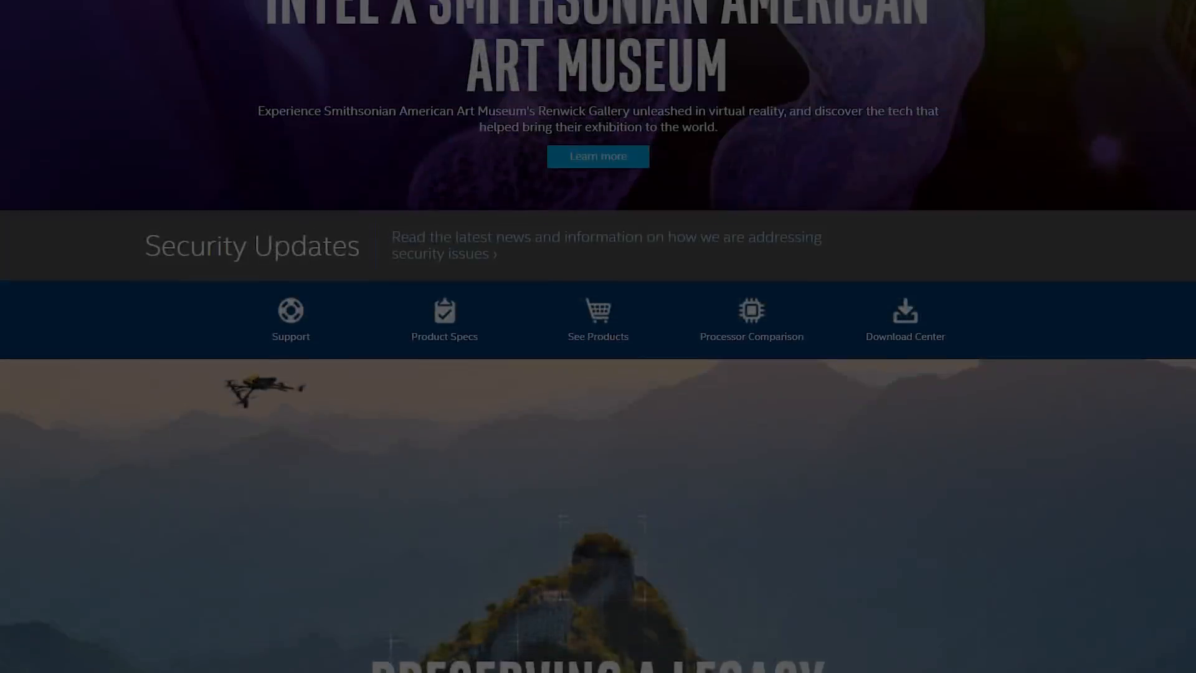
{"action": "scroll", "scroll_direction": "up", "scroll_amount": 3}
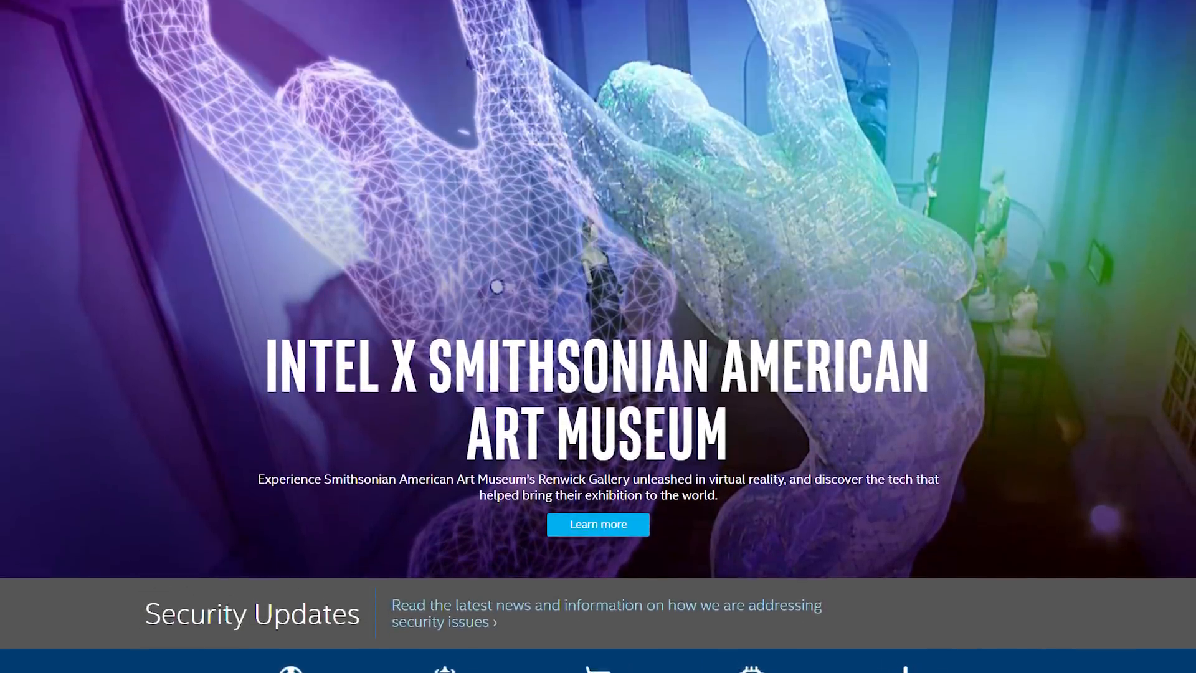
{"action": "scroll", "scroll_direction": "down", "scroll_amount": 3}
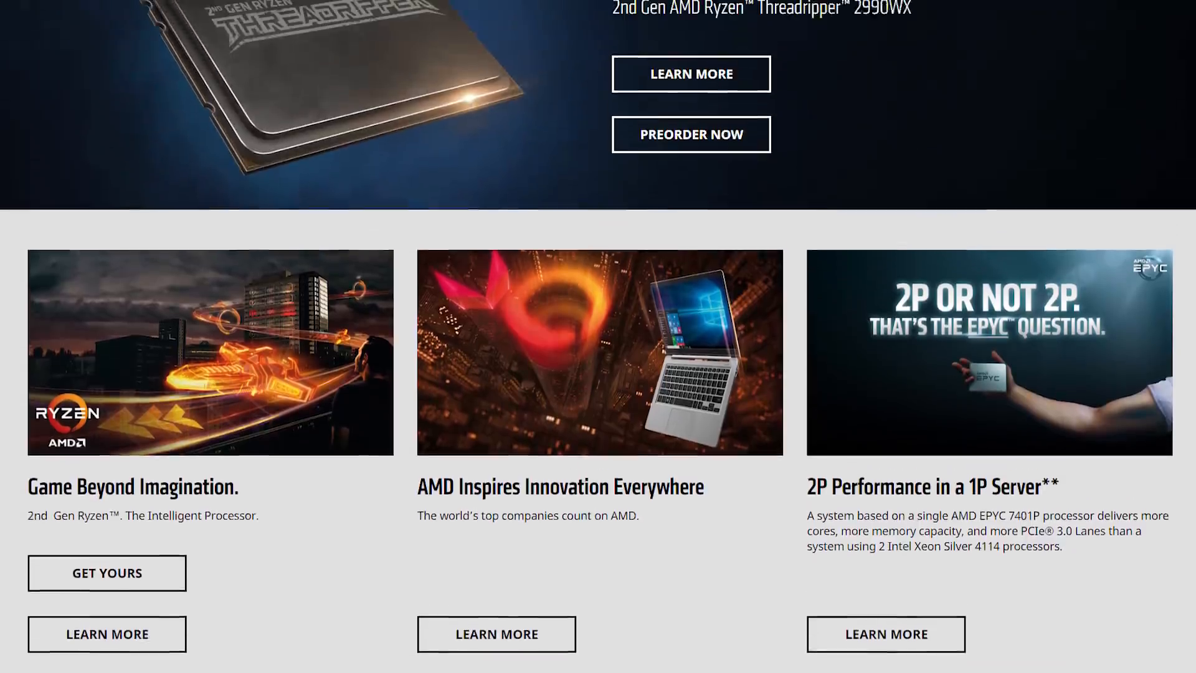
{"action": "scroll", "scroll_direction": "up", "scroll_amount": 3}
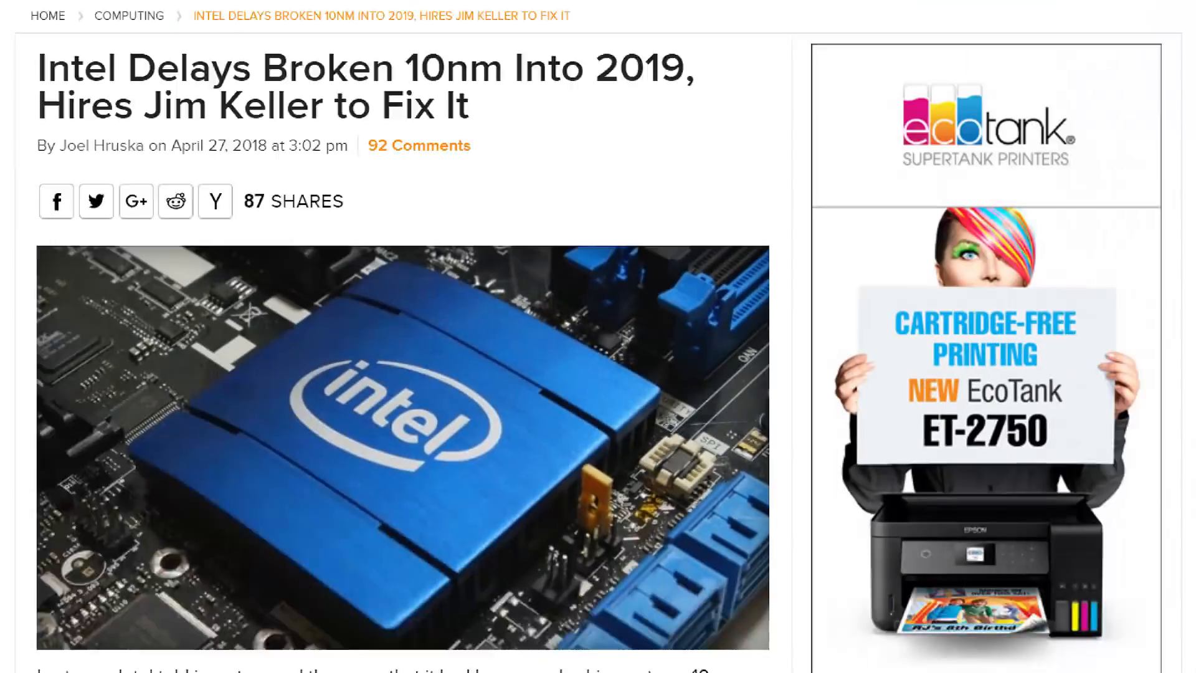
{"action": "scroll", "scroll_direction": "up", "scroll_amount": 3}
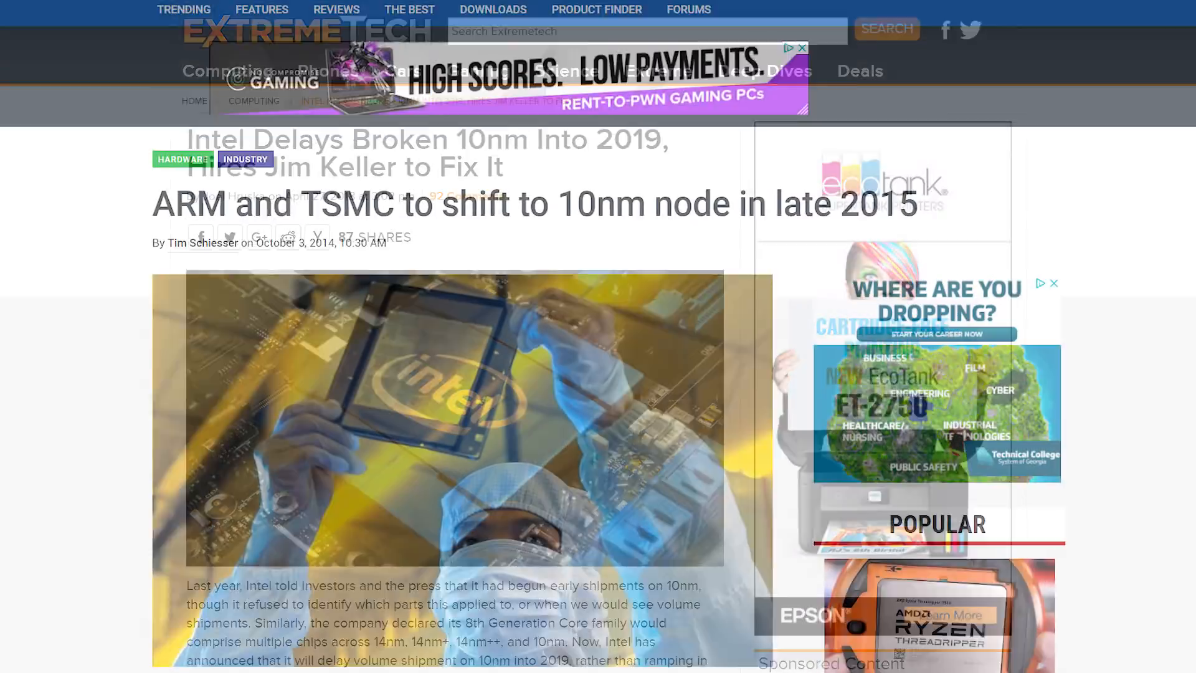
{"action": "scroll", "scroll_direction": "down", "scroll_amount": 3}
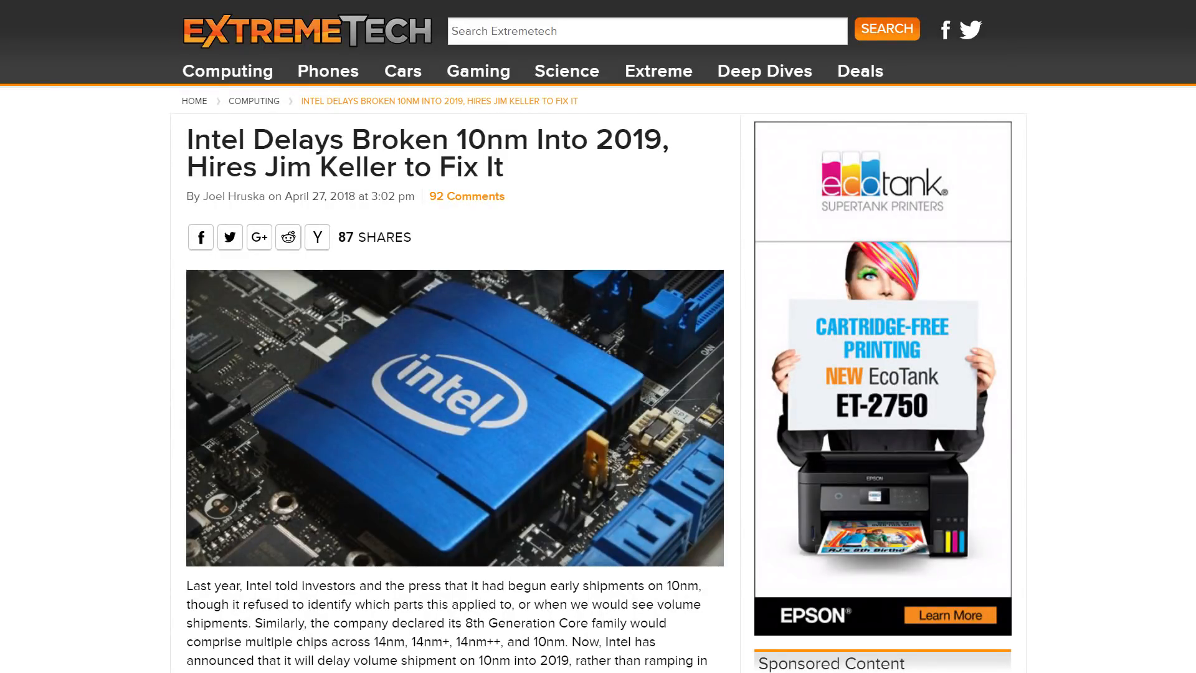
{"action": "scroll", "scroll_direction": "down", "scroll_amount": 3}
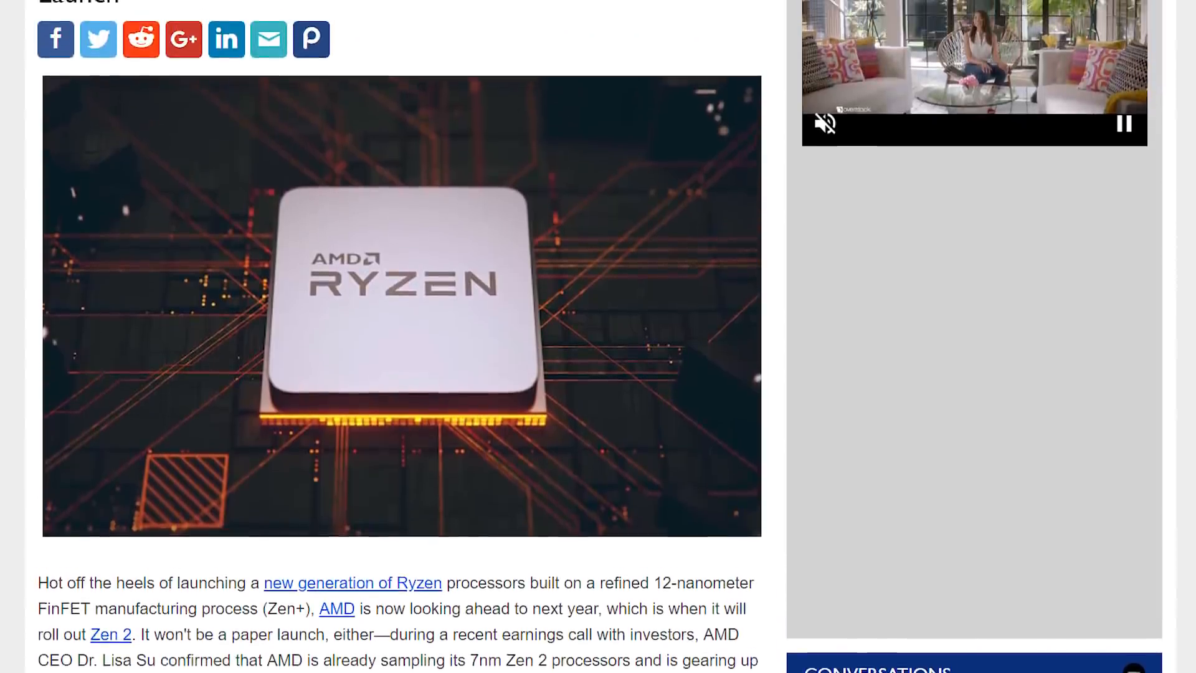
{"action": "scroll", "scroll_direction": "up", "scroll_amount": 3}
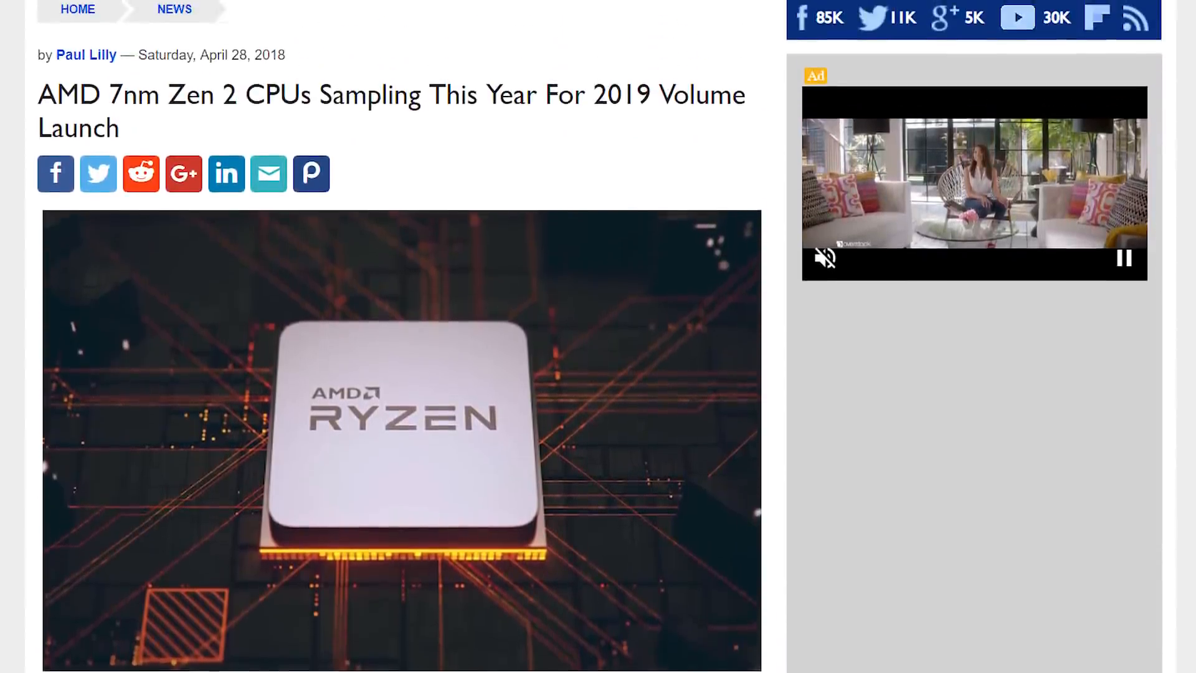
{"action": "scroll", "scroll_direction": "up", "scroll_amount": 3}
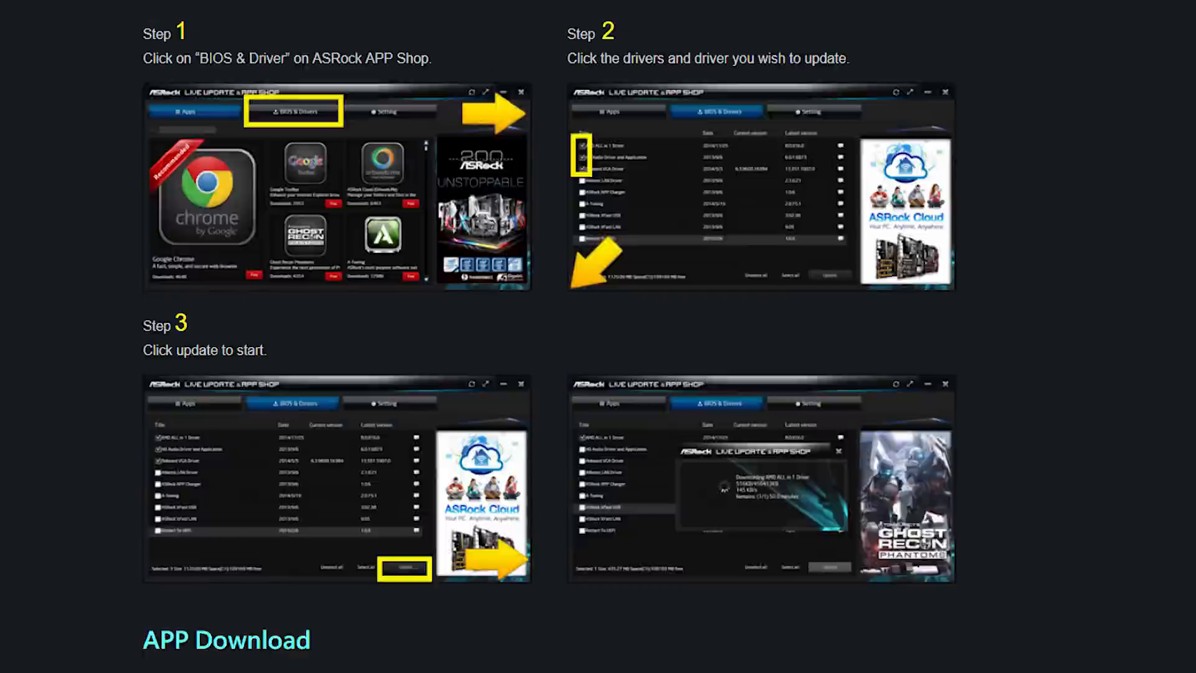
{"action": "scroll", "scroll_direction": "down", "scroll_amount": 3}
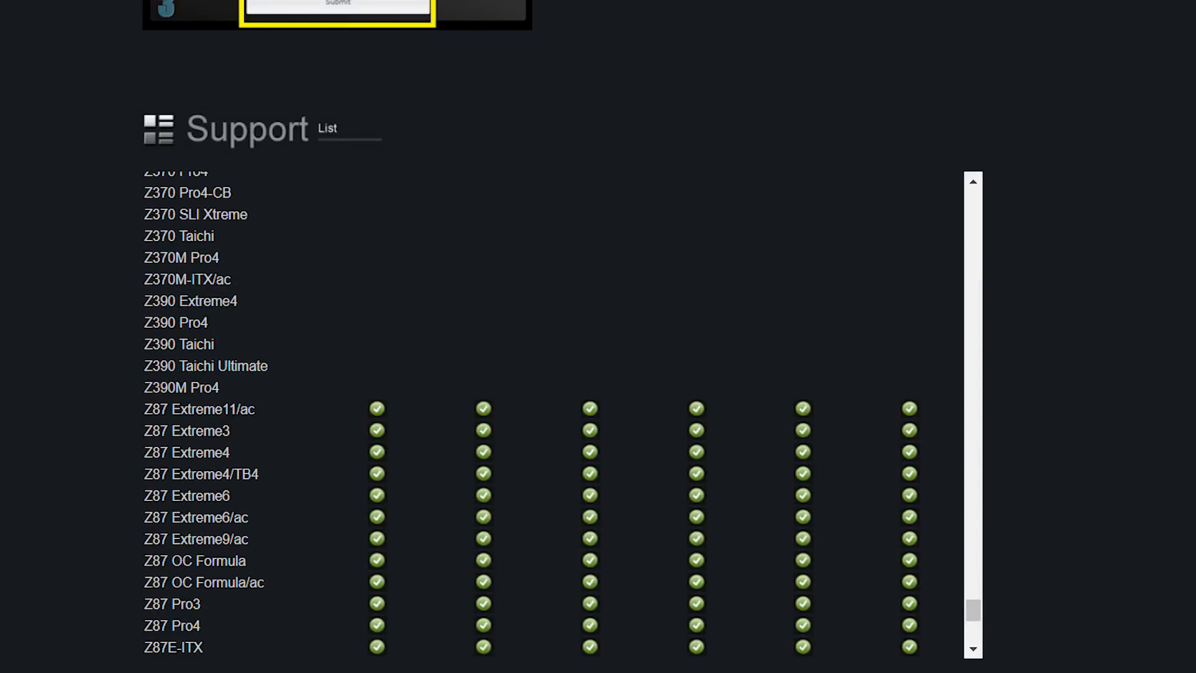